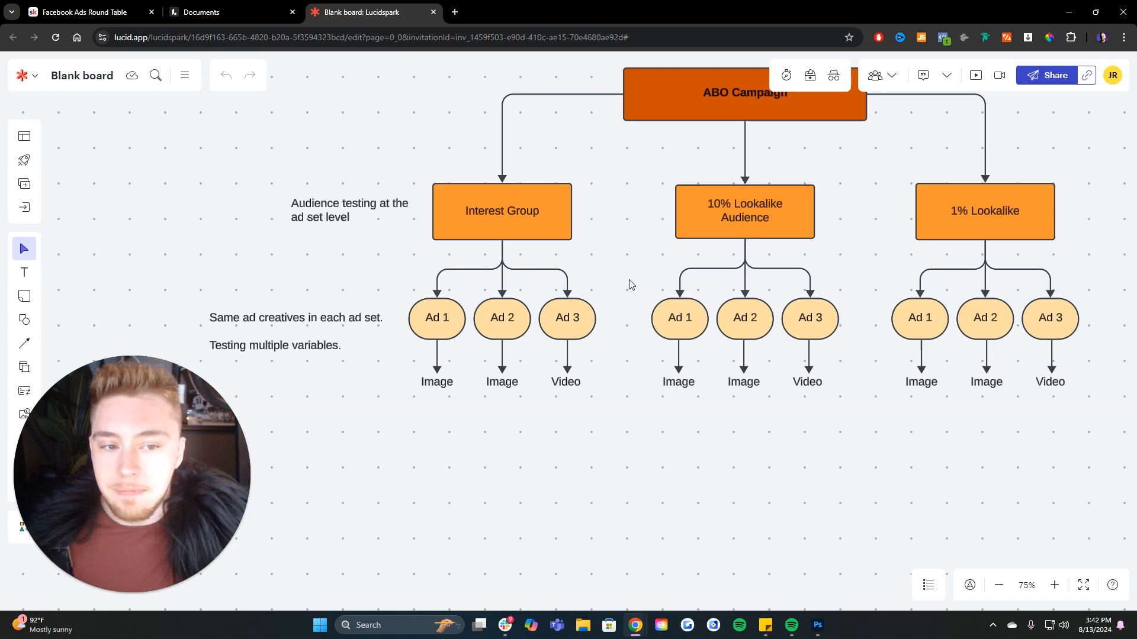
{"action": "mouse_move", "coordinate": [491, 472]}
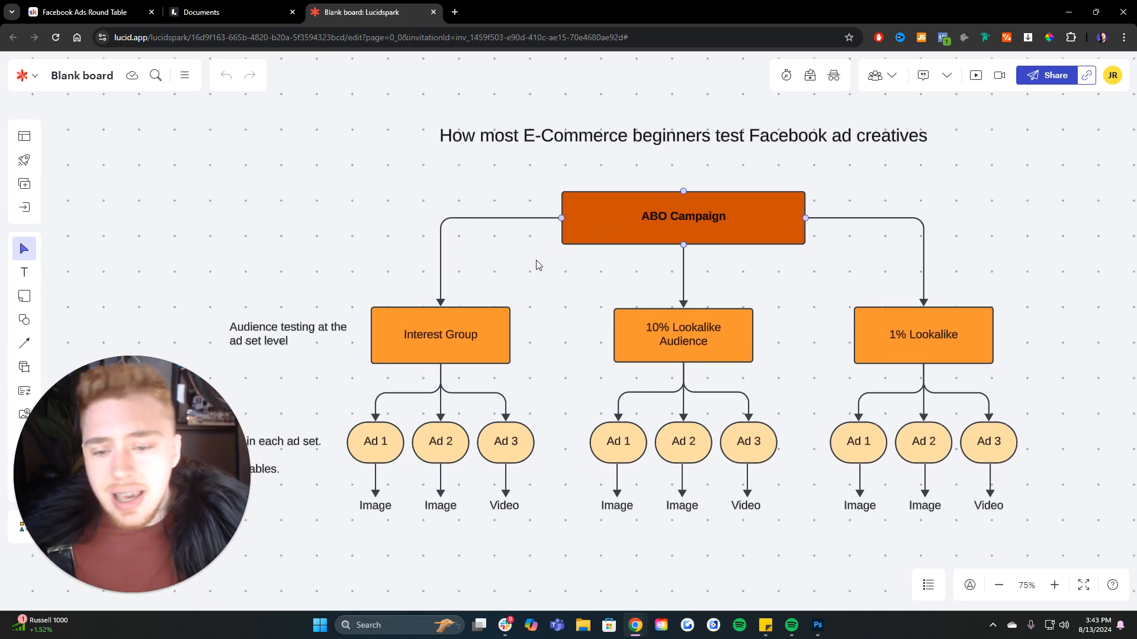
{"action": "scroll", "scroll_direction": "down", "scroll_amount": 3}
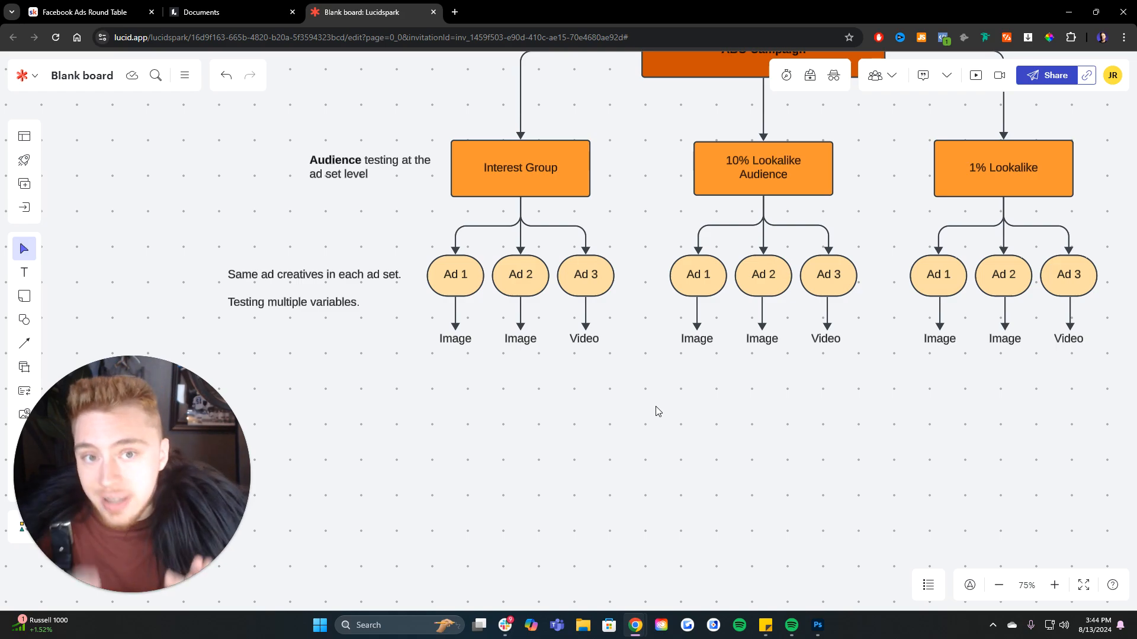
{"action": "mouse_move", "coordinate": [616, 325]}
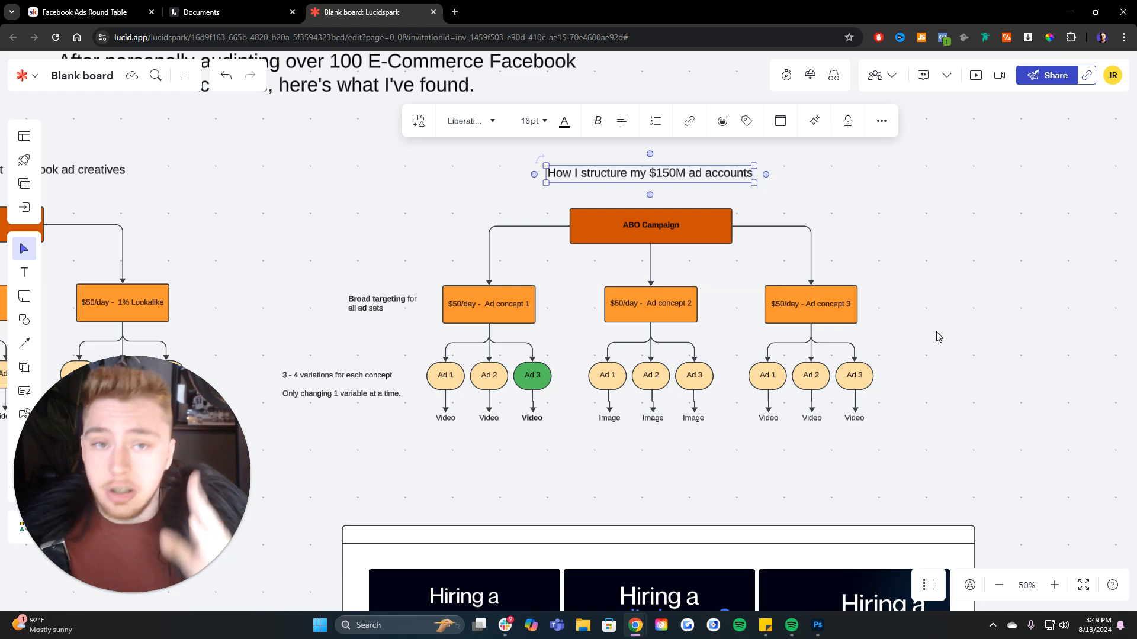
{"action": "mouse_move", "coordinate": [948, 344]}
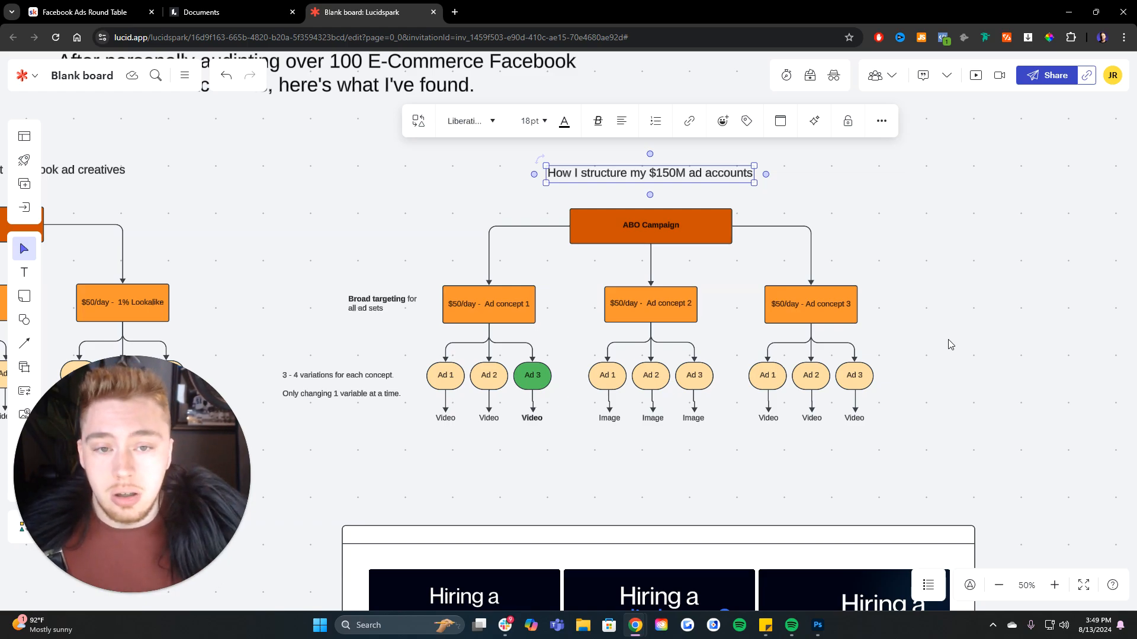